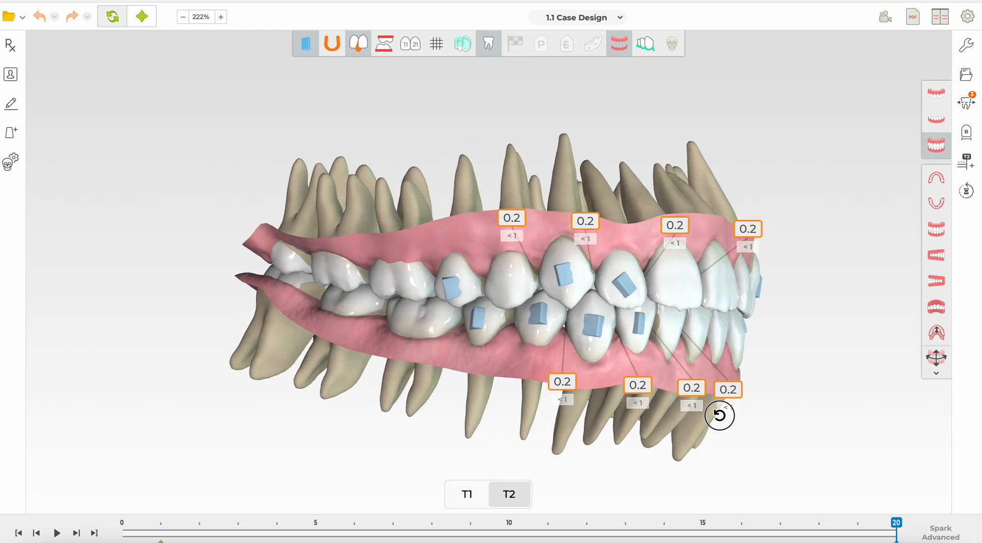
Switch the 1.1 Case Design view to the initial T1 stage showing 0.2 IPR values
left_click(466, 495)
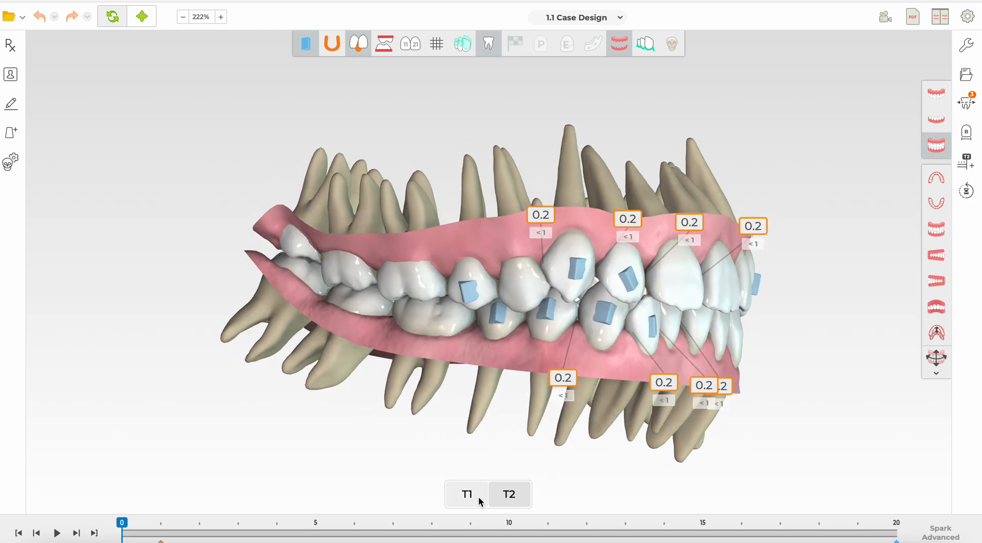
left_click(509, 494)
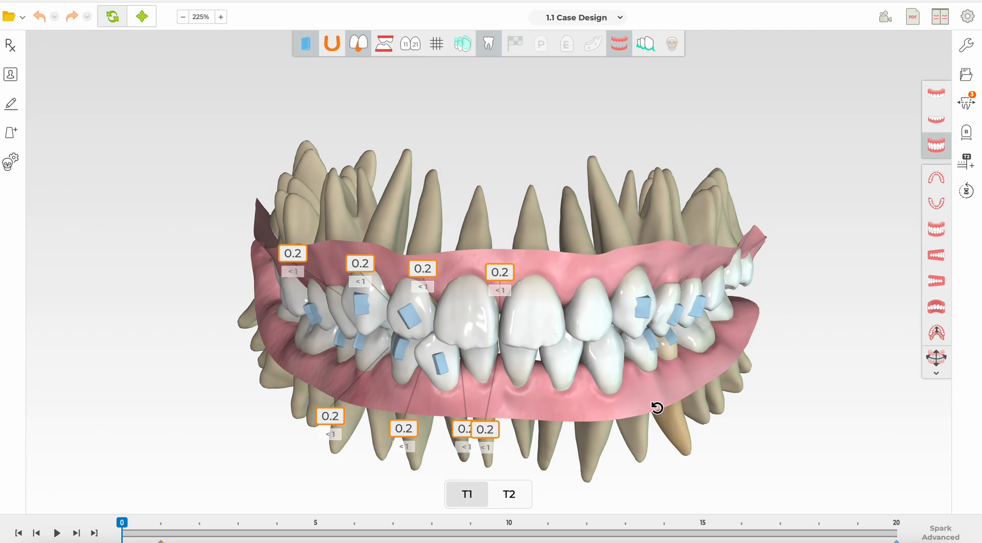
mouse_move(609, 413)
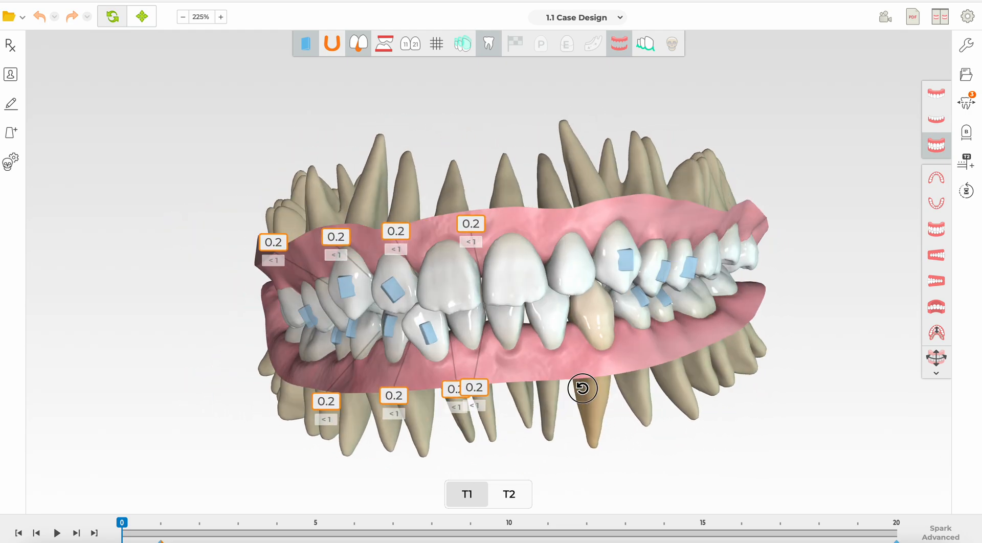
Play the treatment animation through stages 0–20 and bring up the design version list
left_click(56, 533)
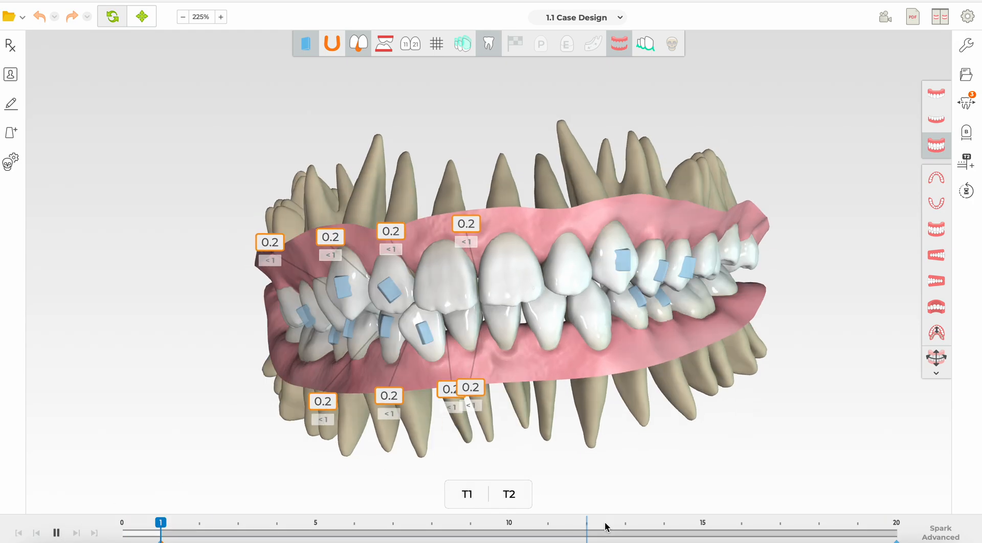
left_click(316, 523)
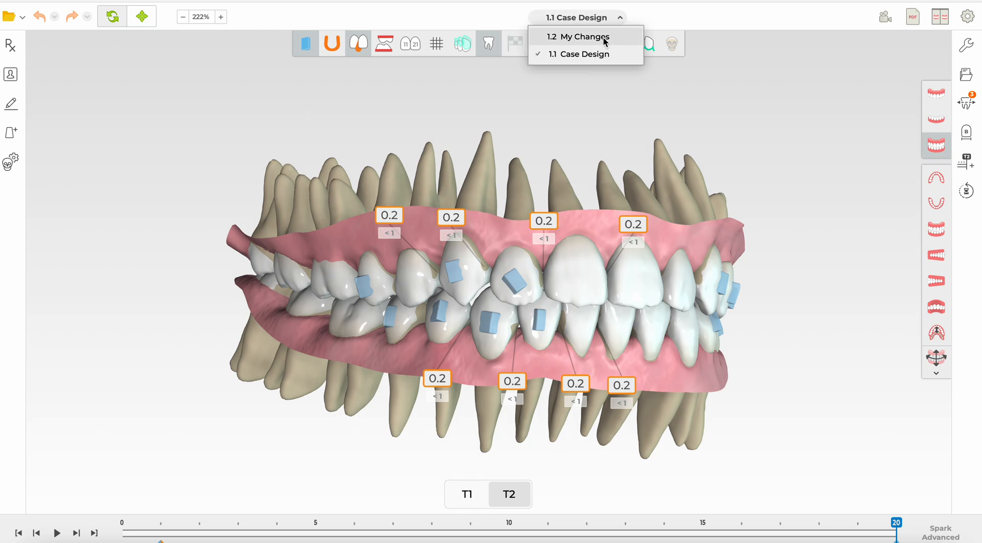
Load '1.2 My Changes' and toggle between T1 and T2 to compare tooth positions
left_click(579, 37)
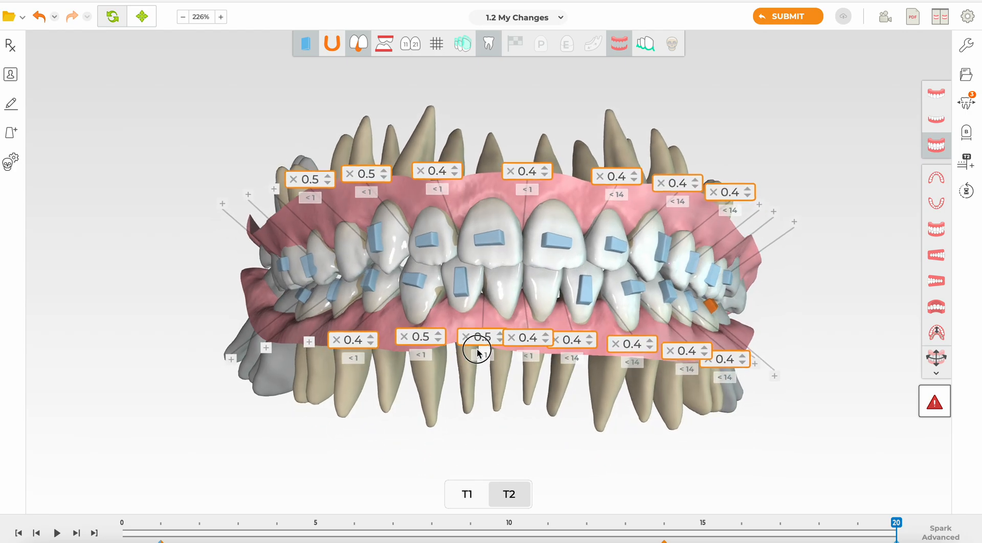
left_click(466, 495)
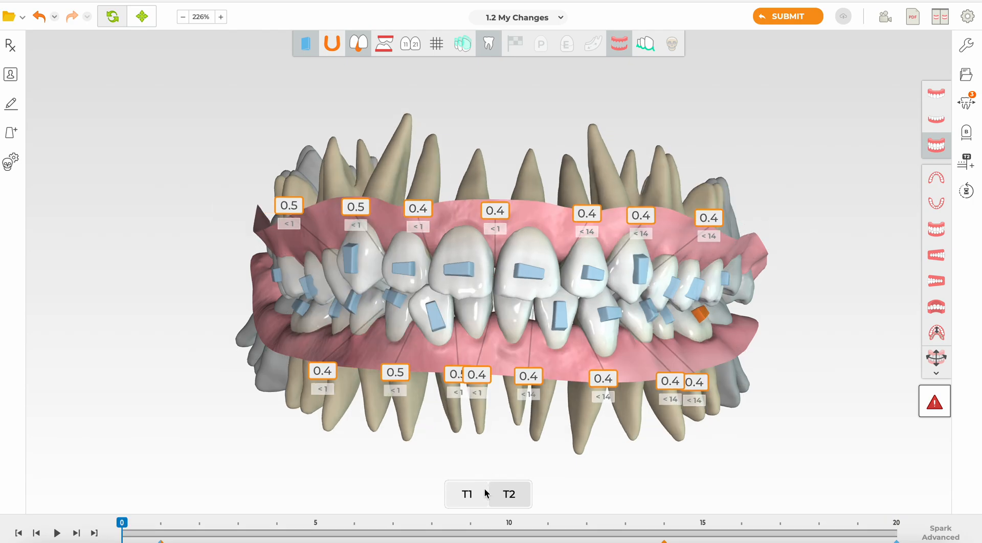
left_click(509, 494)
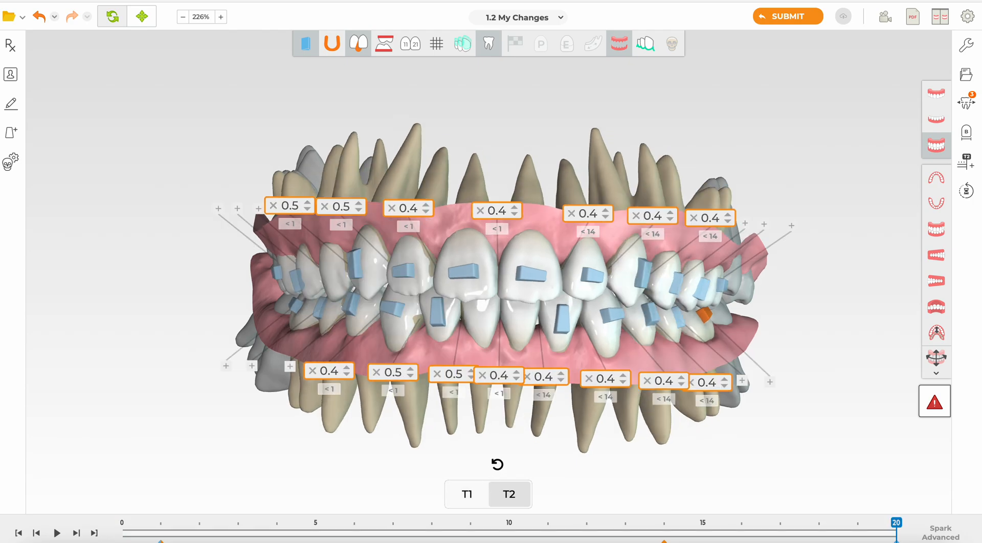
left_click(467, 495)
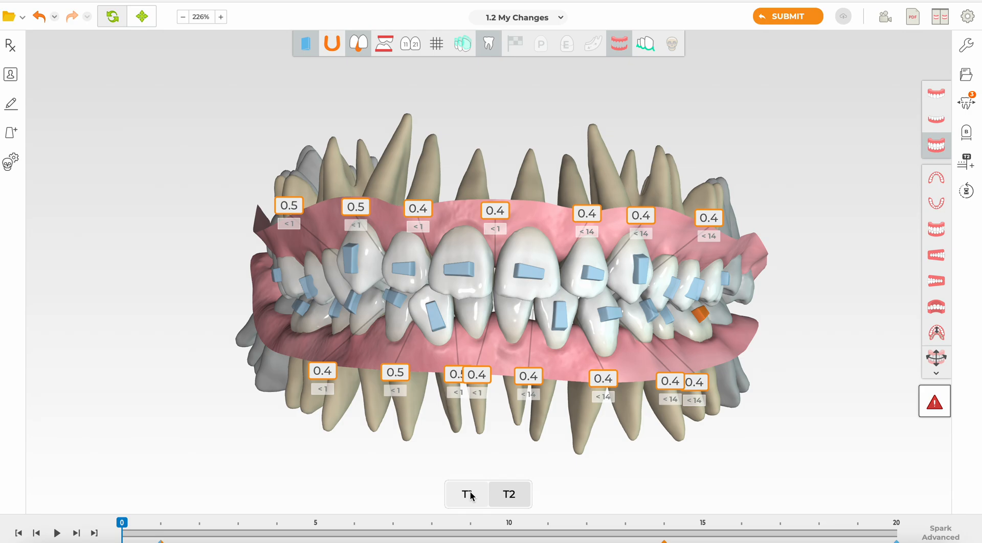
mouse_move(471, 494)
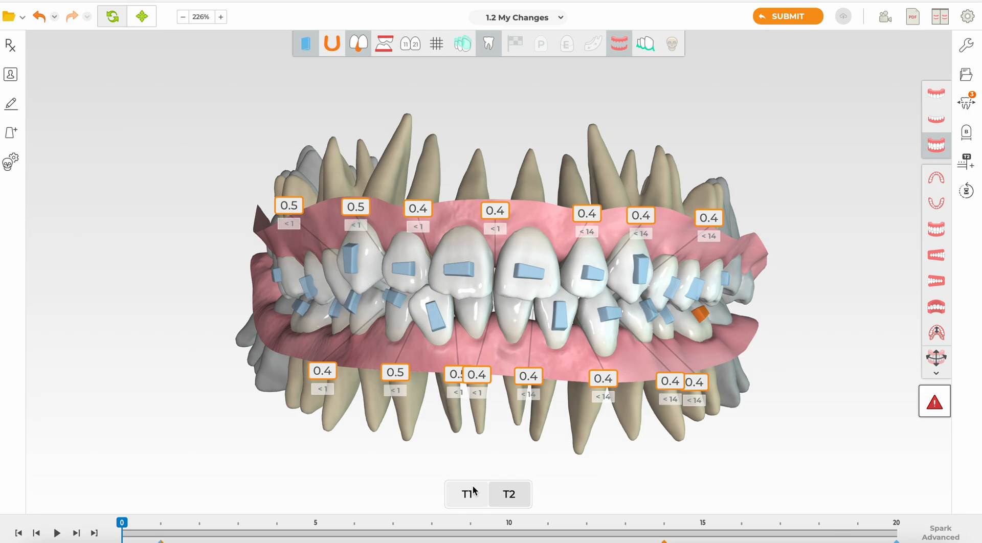
left_click(510, 494)
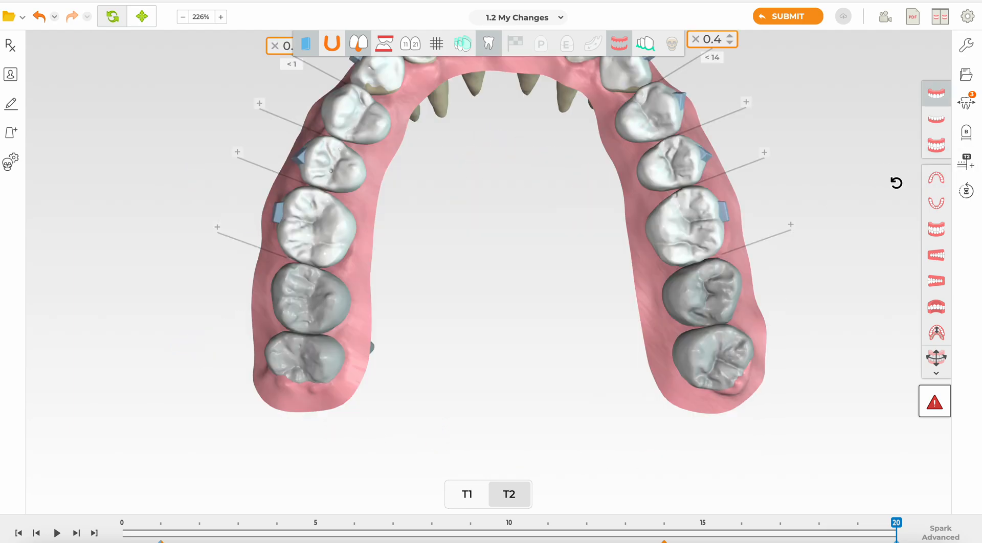
left_click(182, 16)
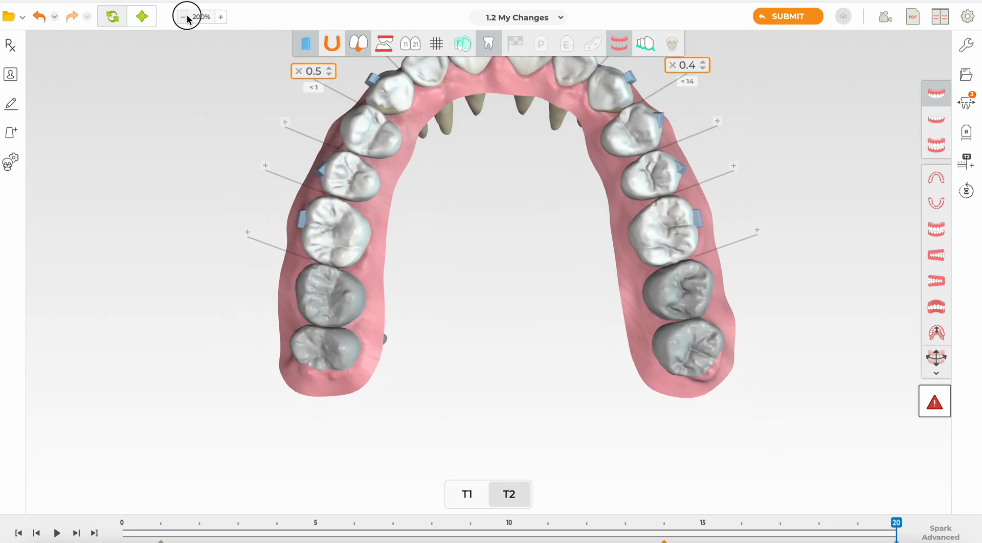
left_click(182, 16)
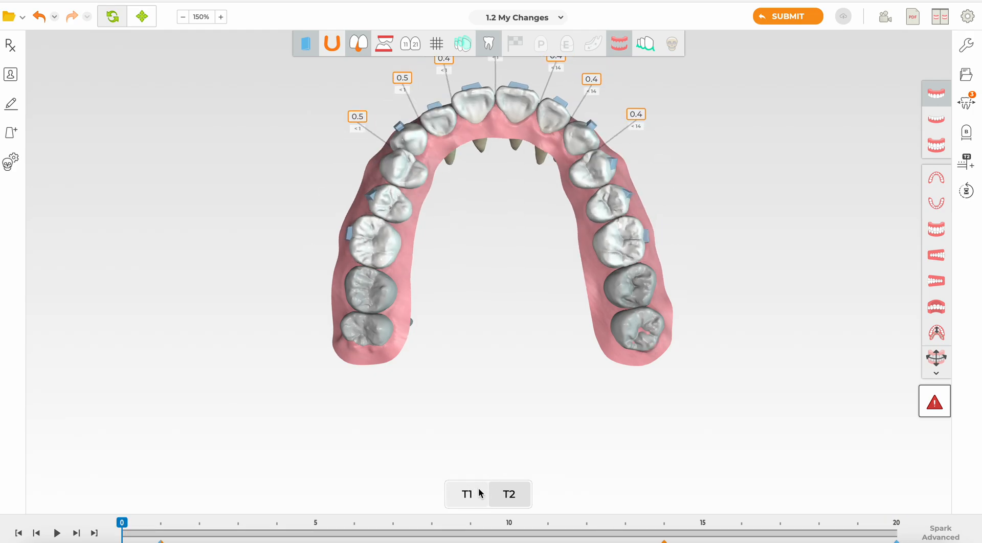
left_click(508, 494)
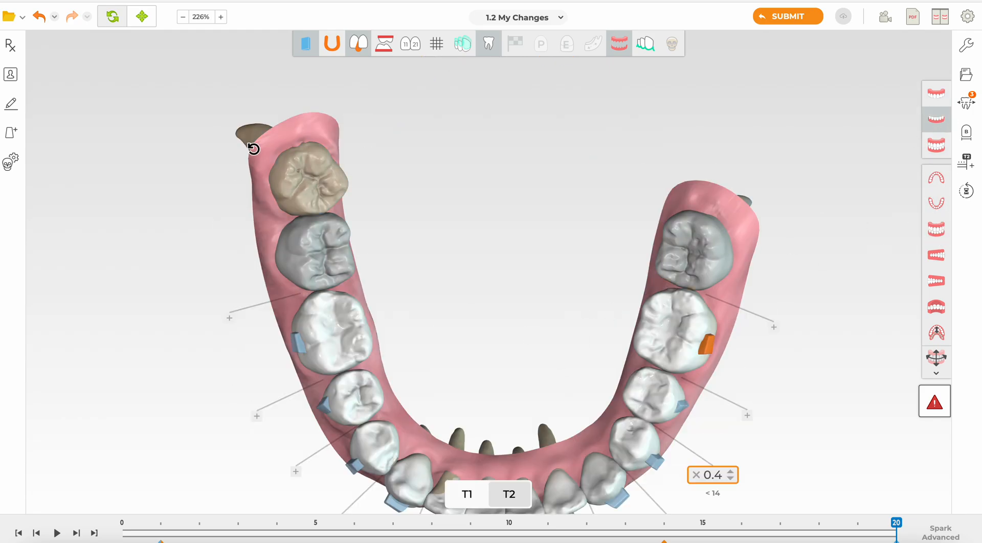
left_click(182, 16)
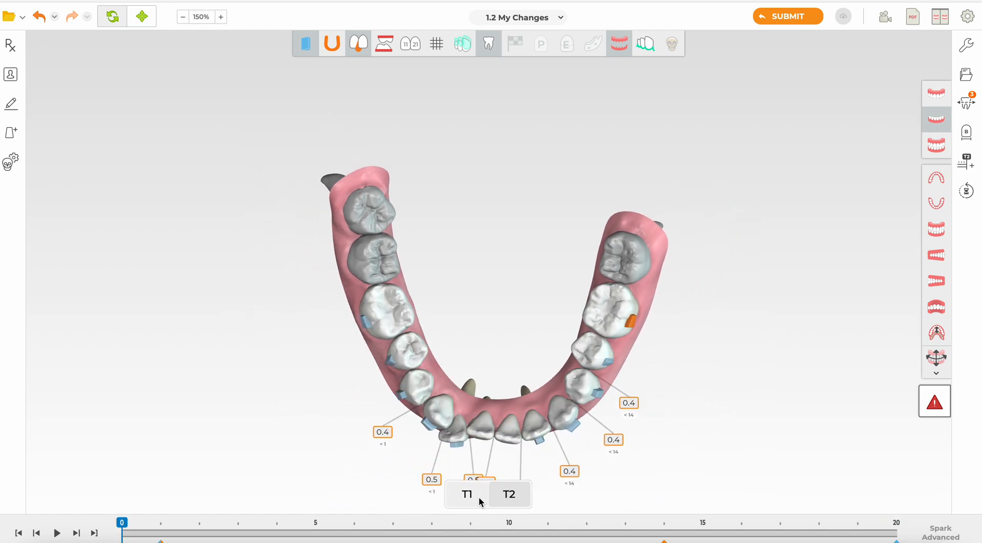
left_click(508, 495)
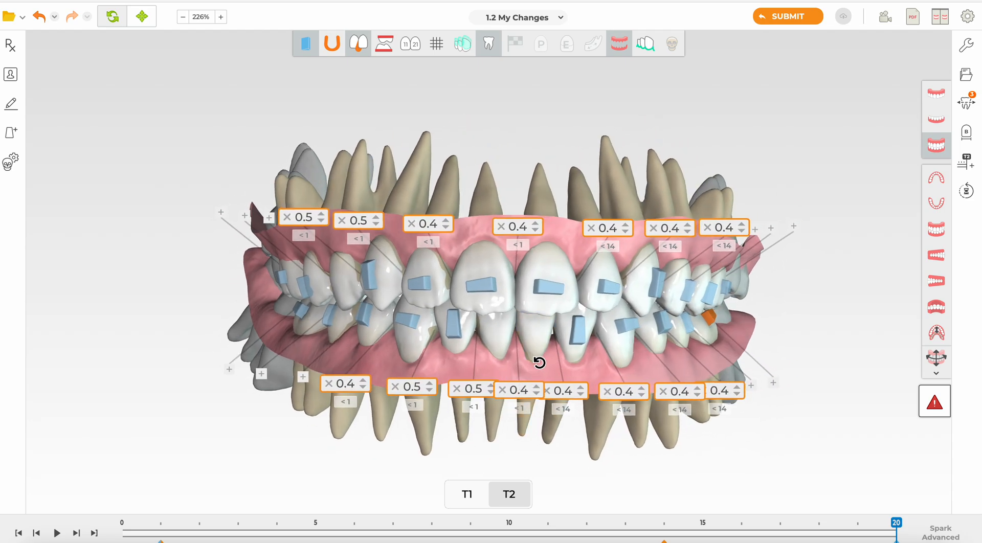
mouse_move(510, 370)
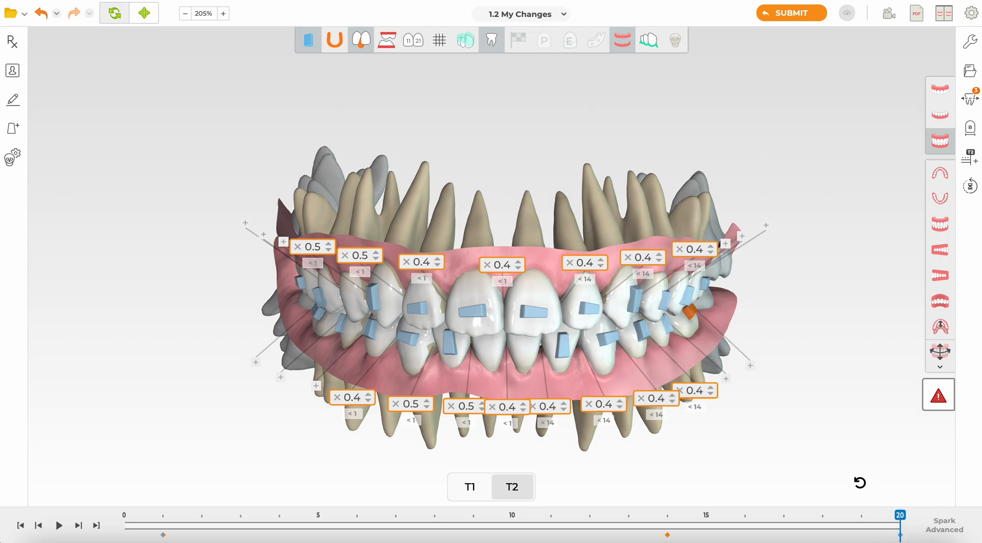
left_click(470, 487)
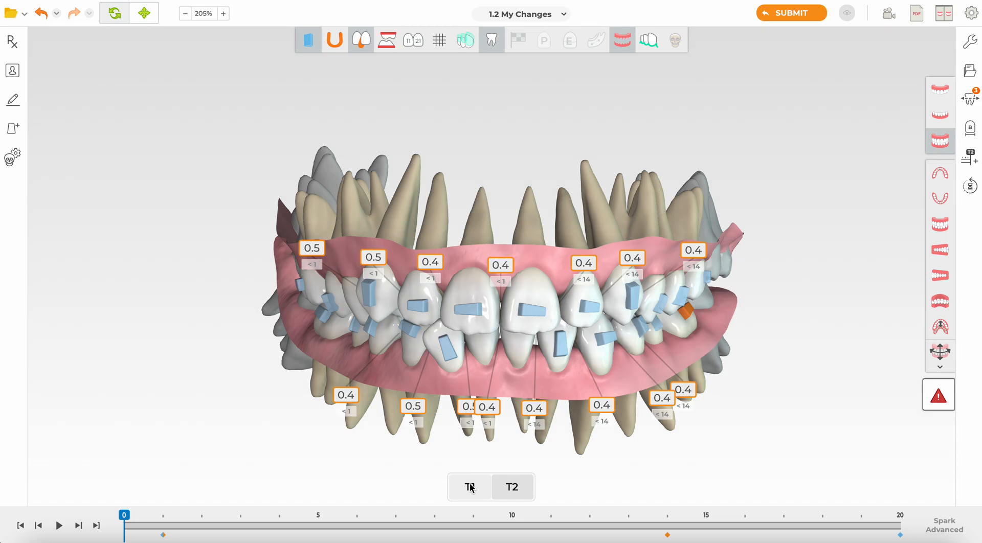
left_click(512, 487)
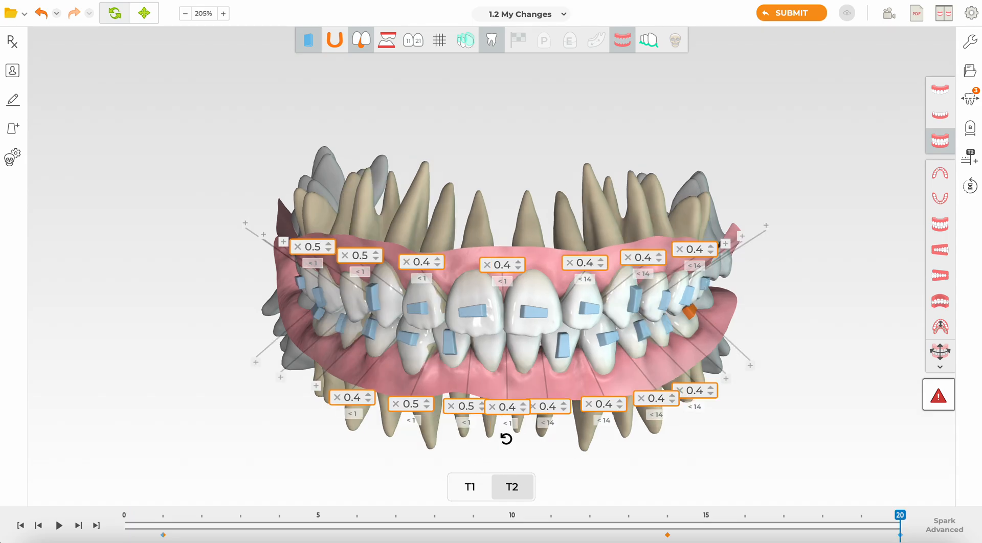